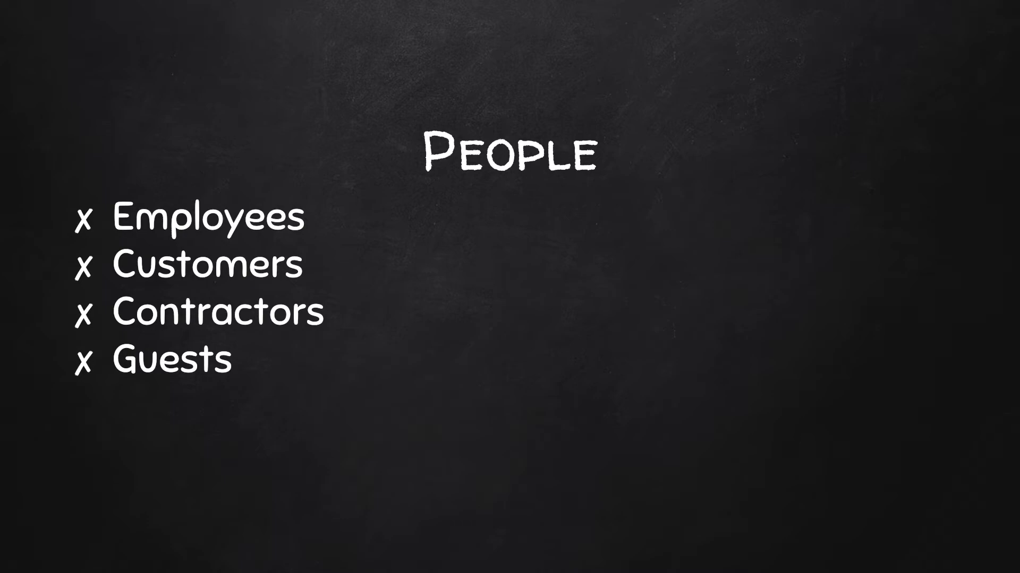
key("Right")
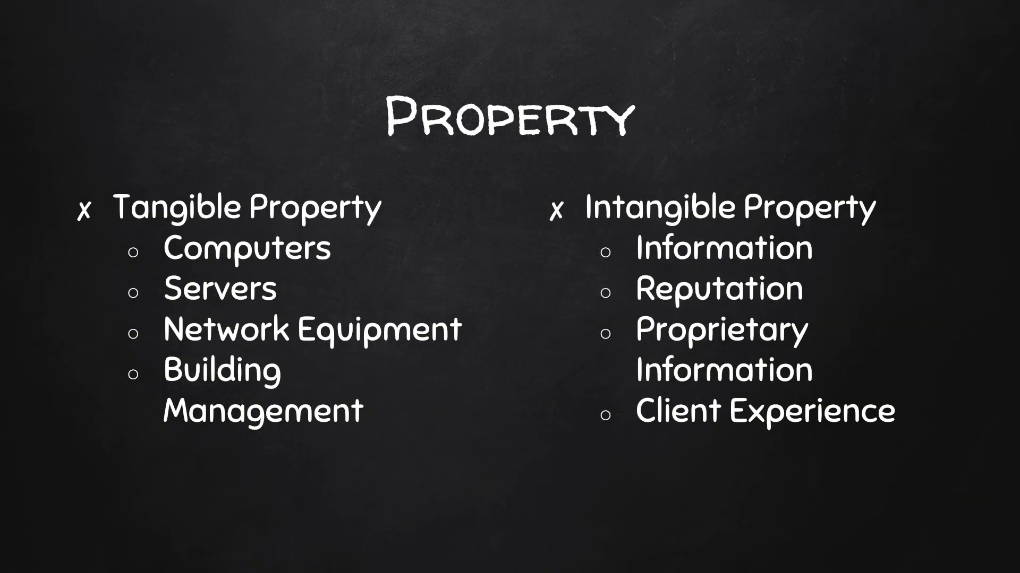